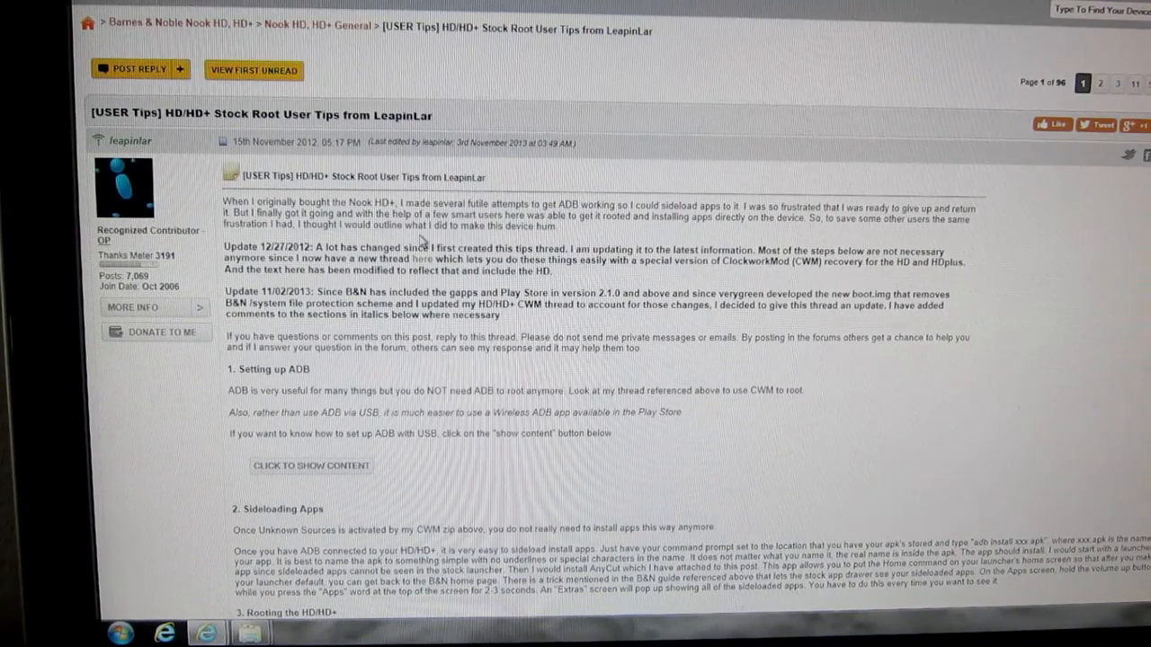
- Scroll the LeapinLar tips thread down to section 6's plain stock 2.2.0 HD+ links
scroll(down, 3)
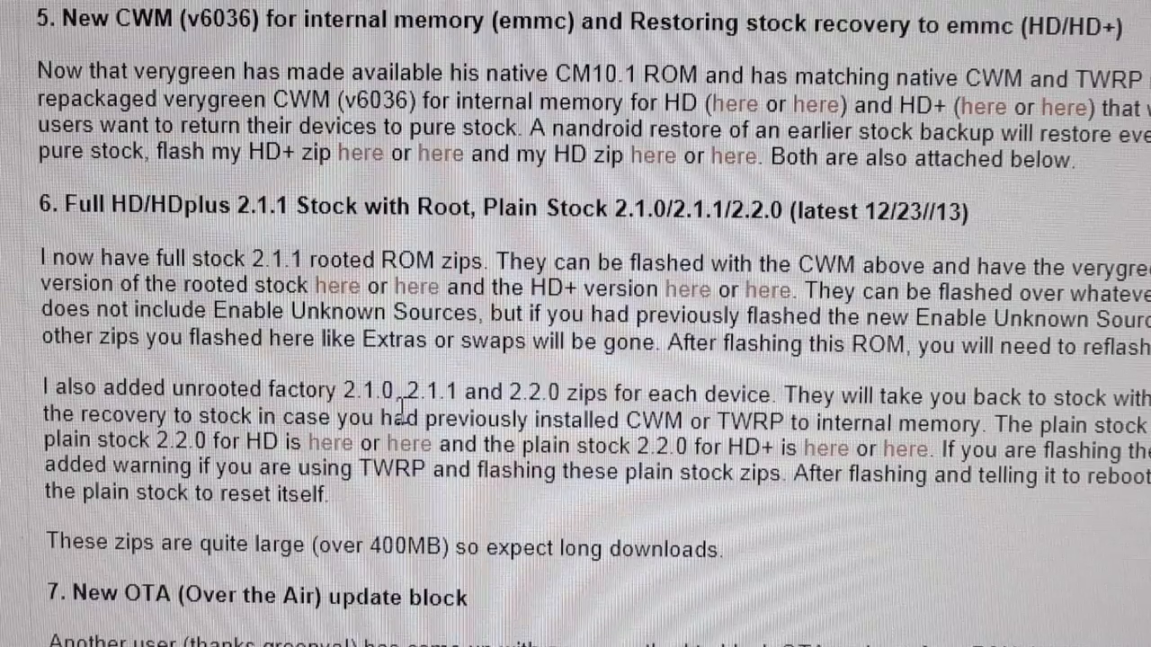
mouse_move(589, 378)
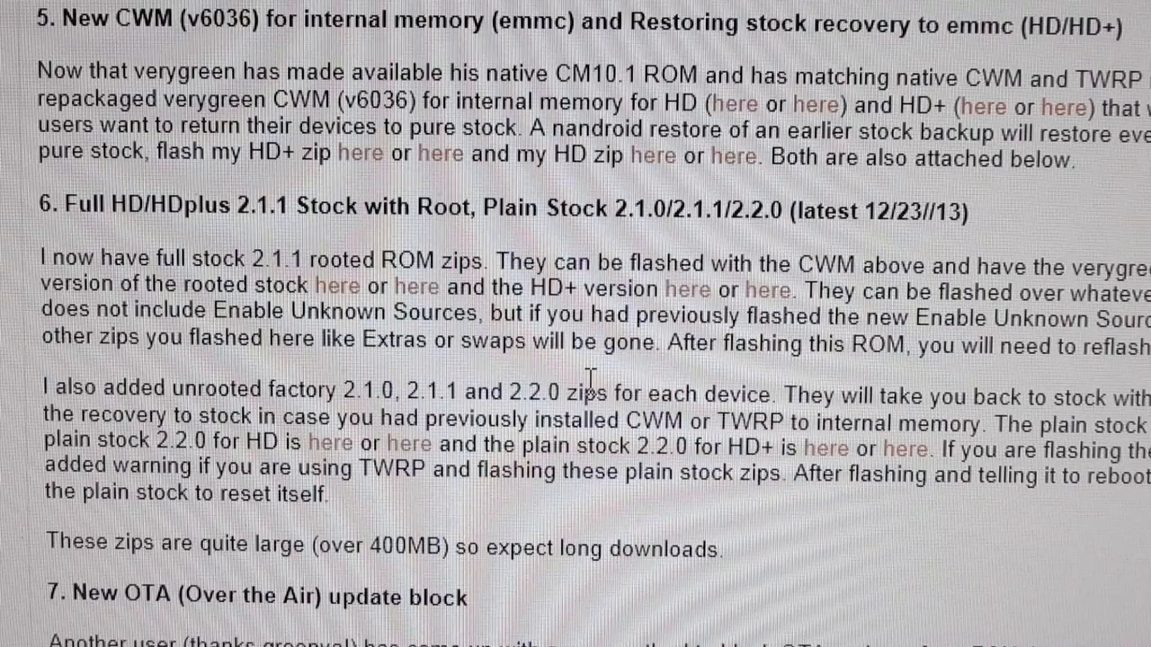
scroll(down, 3)
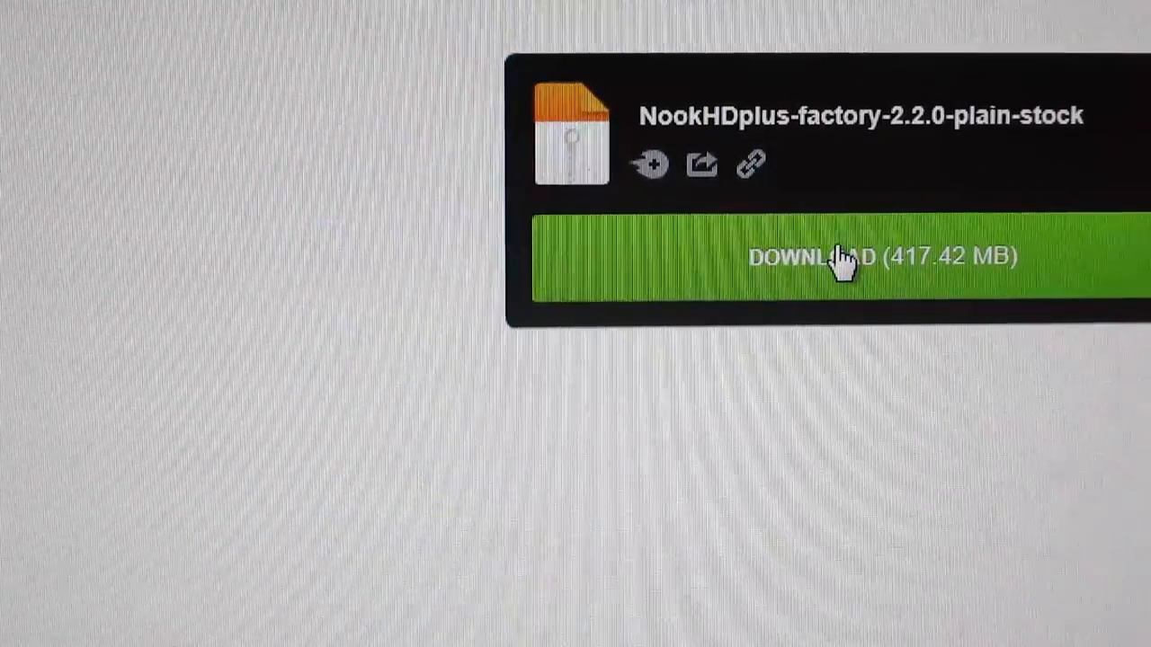
- Download NookHDplus-factory-2.2.0-plain-stock (417.42 MB) from AndroidFileHost
click(845, 256)
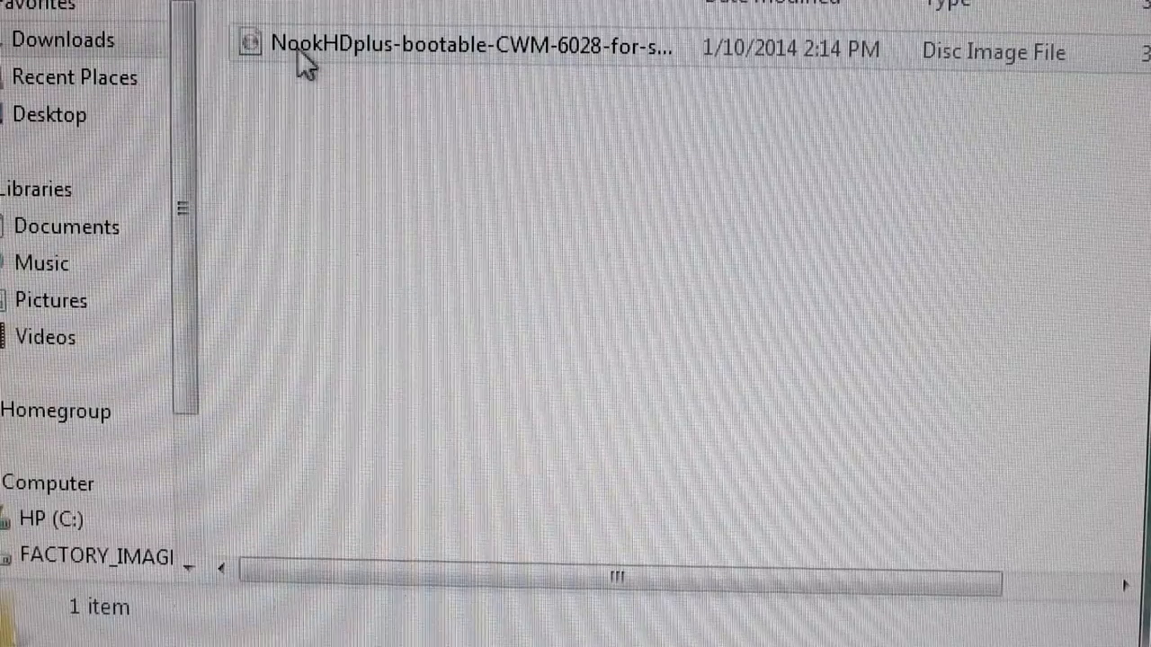
mouse_move(436, 72)
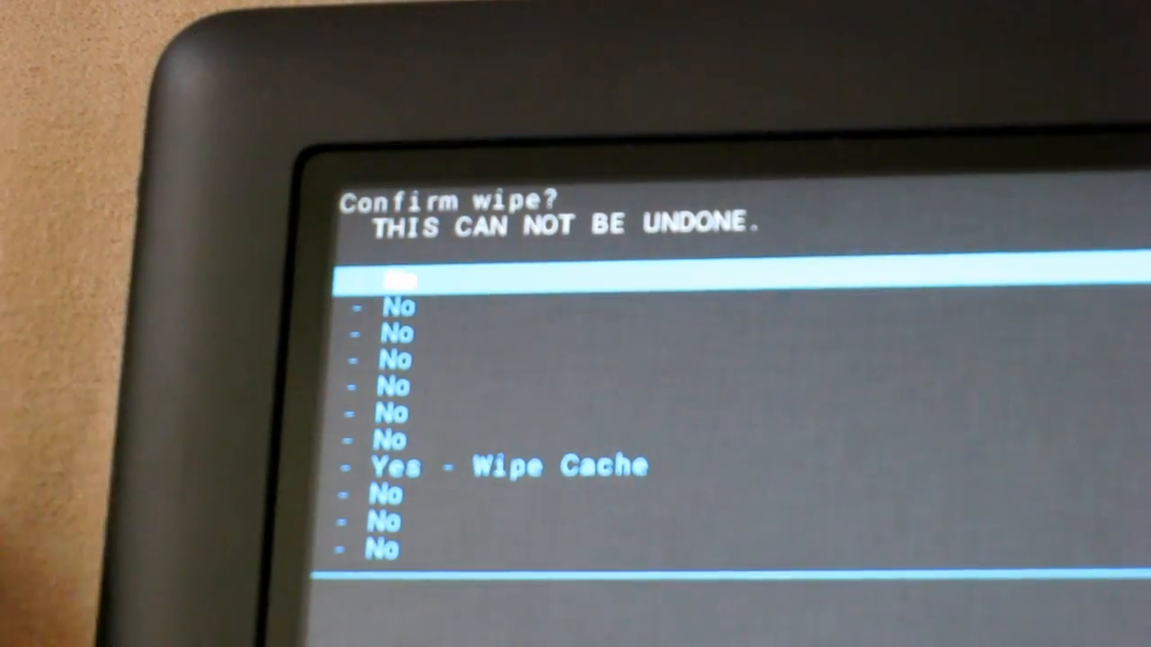
- Move the cache-wipe confirmation selection down toward 'Yes - Wipe Cache'
key(Down)
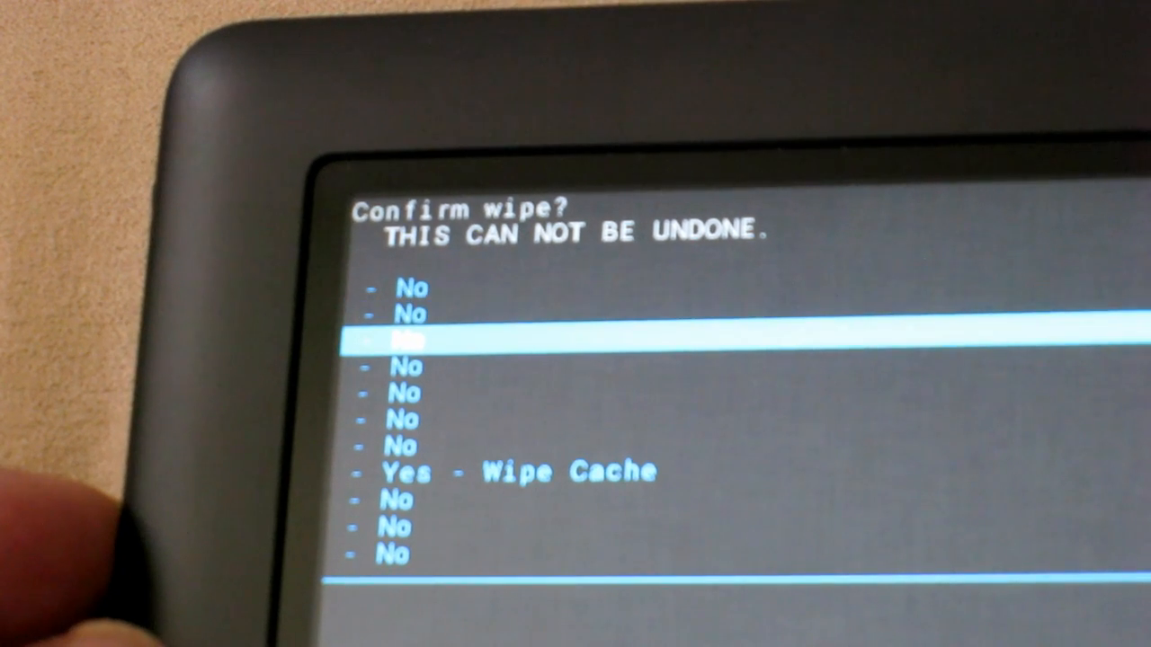